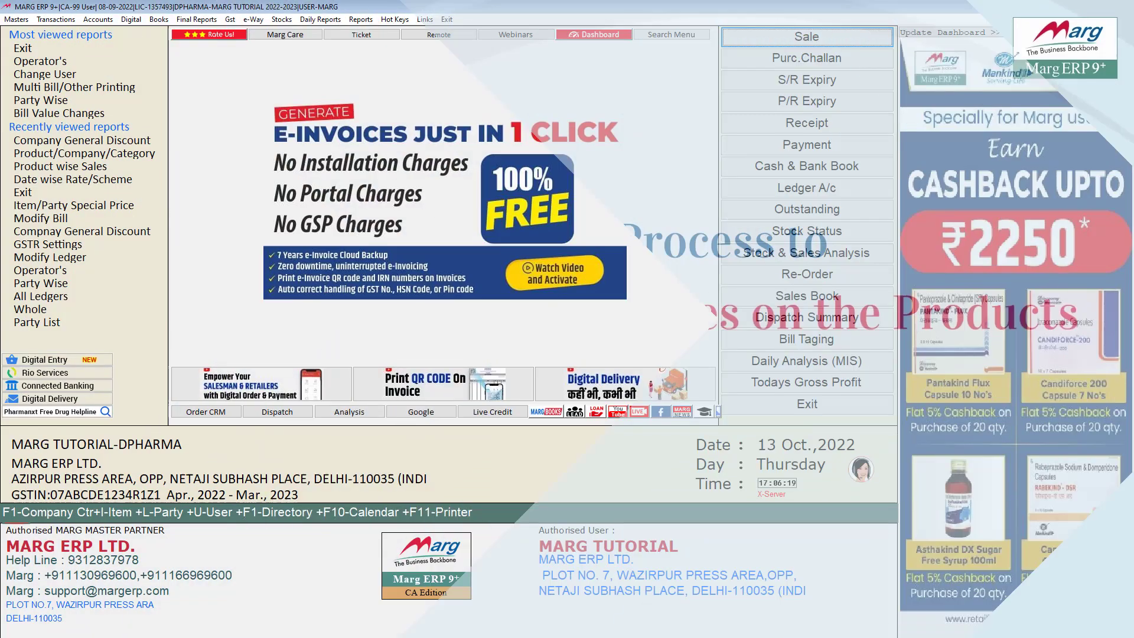
# Start a Date wise Rate/Scheme entry for AMLOGARD 10MG 10'S from 13-10-2022
pyautogui.click(25, 22)
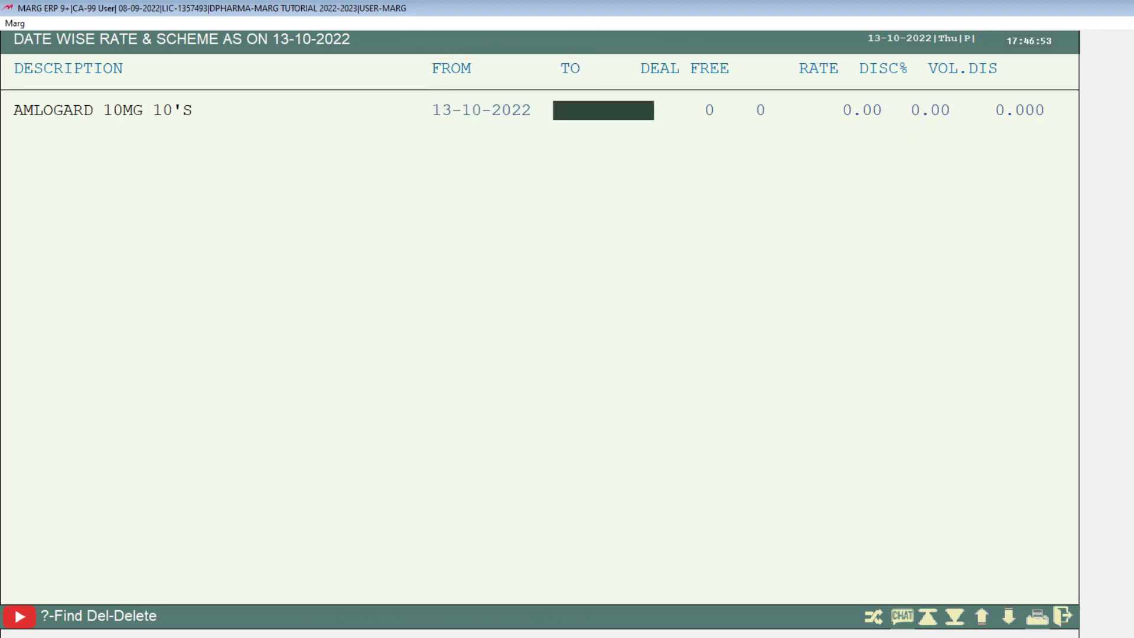
# Extend the scheme to 20-10-2022 with a deal of 10 plus 2 free
pyautogui.write('20-10-2022')
pyautogui.click(704, 110)
pyautogui.write('5')
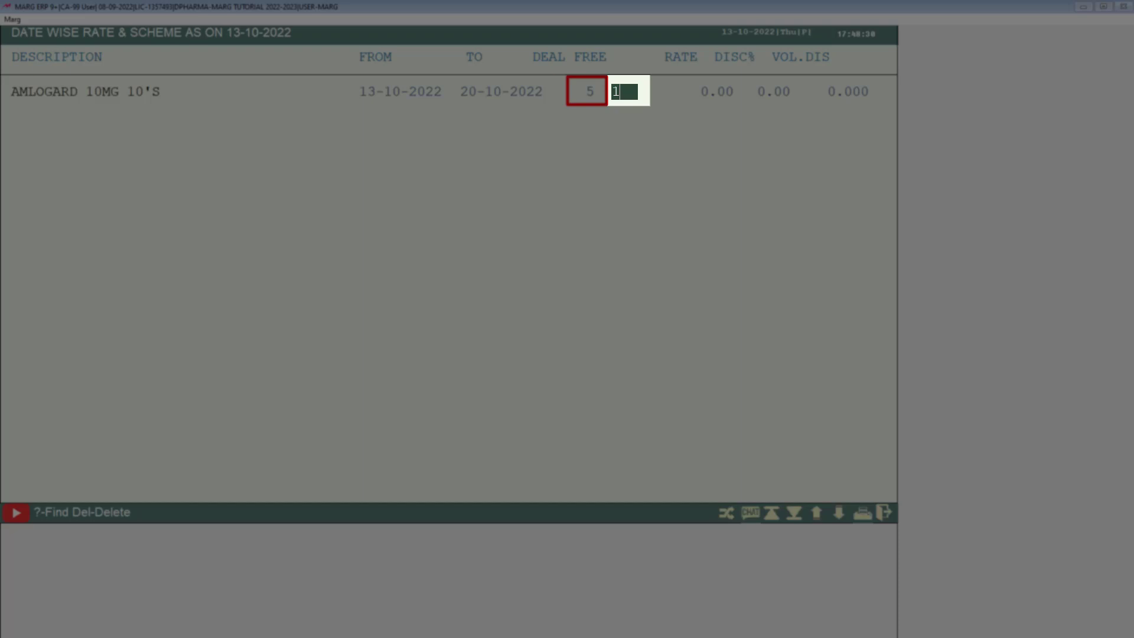
pyautogui.write('10')
pyautogui.write('2')
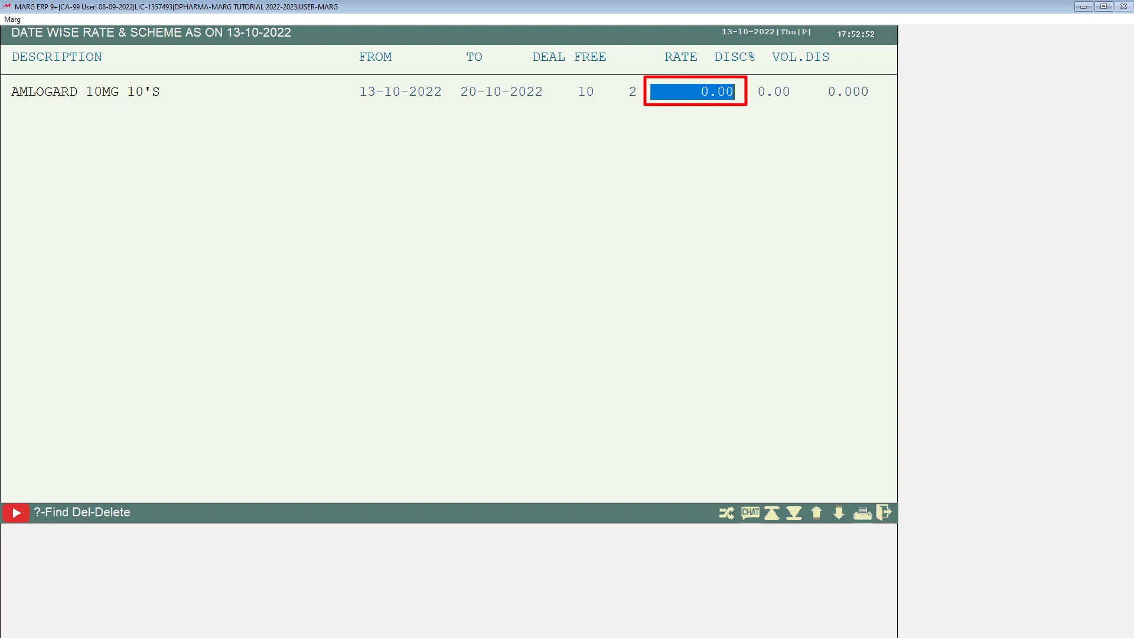
# Set the scheme rate to 100.00 with a 5% discount, completing the row
pyautogui.write('100.00')
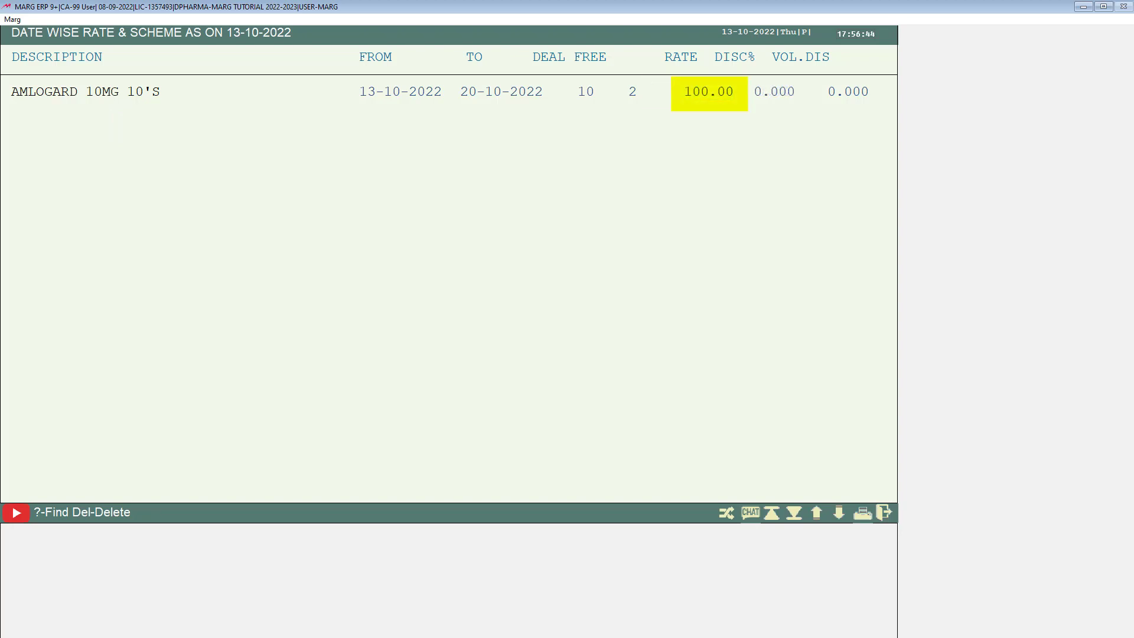
pyautogui.press('Tab')
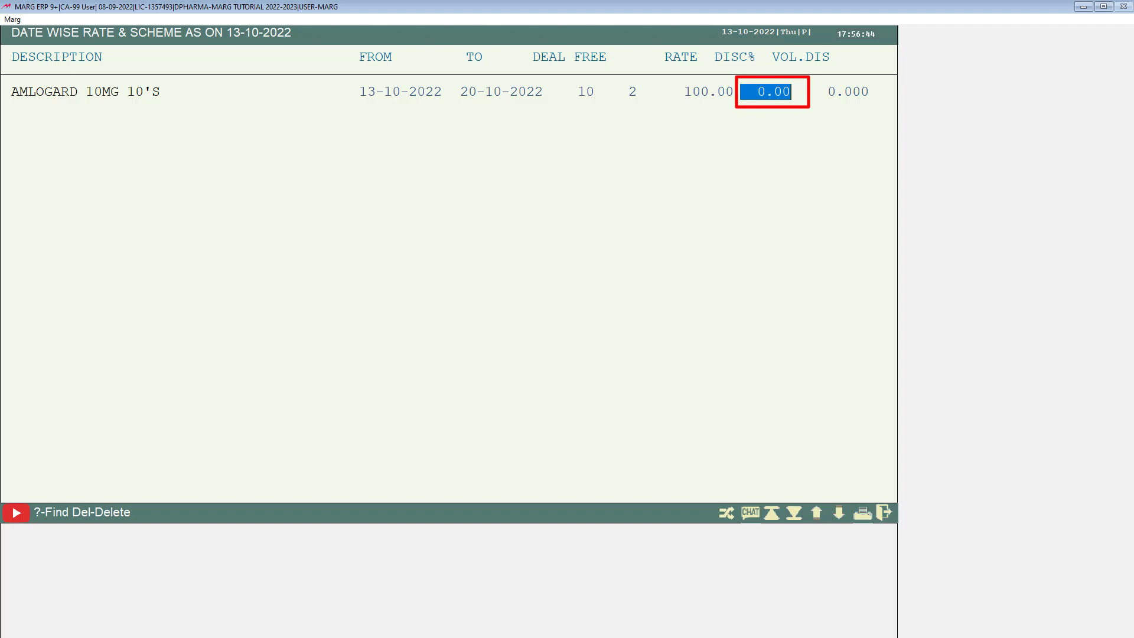
pyautogui.write('5')
pyautogui.press('Enter')
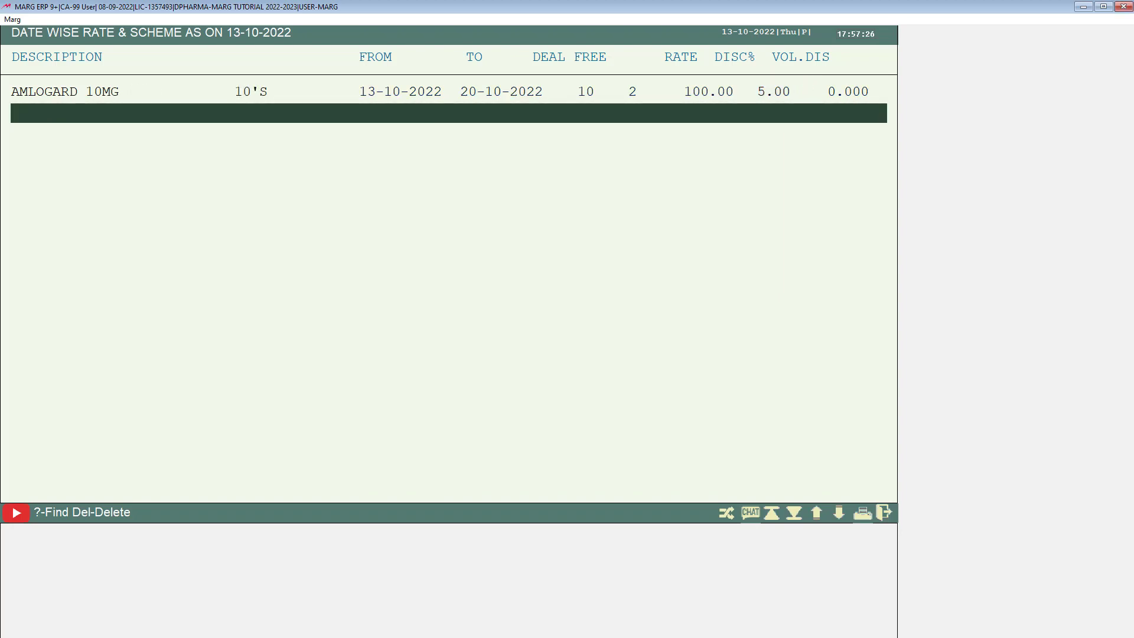
# Quit the rate/scheme screen, confirming Yes, back to the main dashboard
pyautogui.press('Escape')
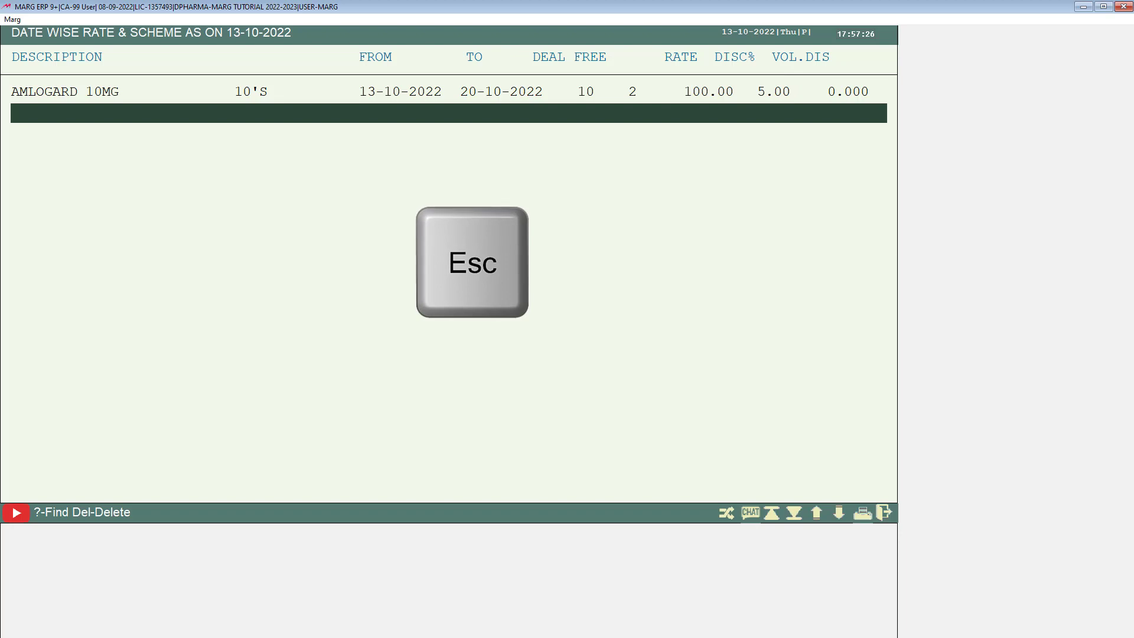
pyautogui.press('Escape')
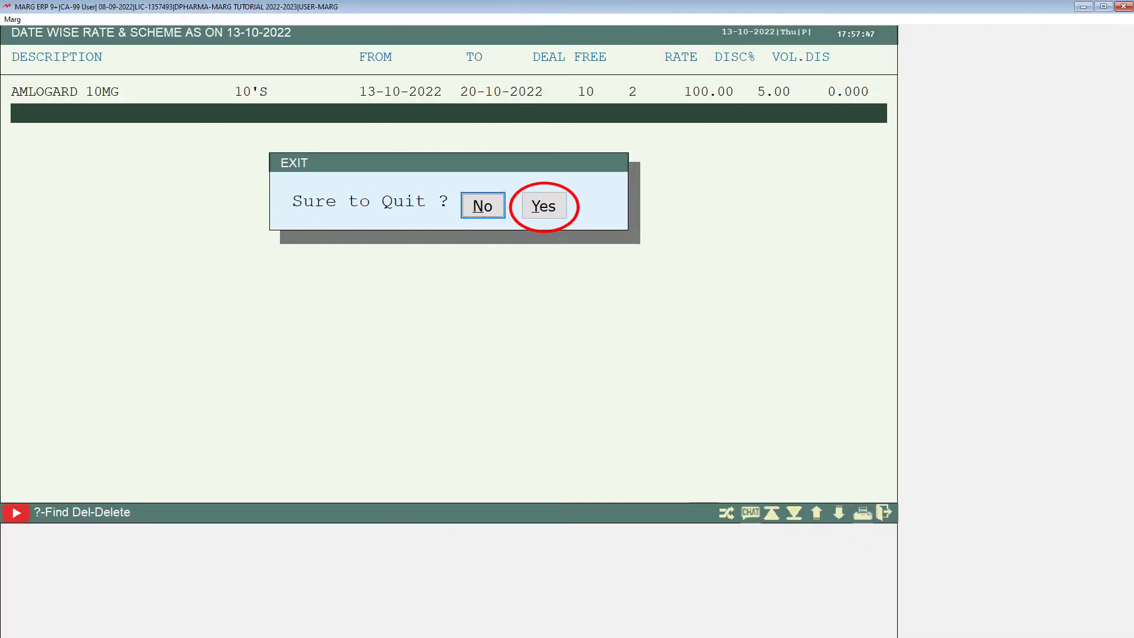
pyautogui.click(543, 206)
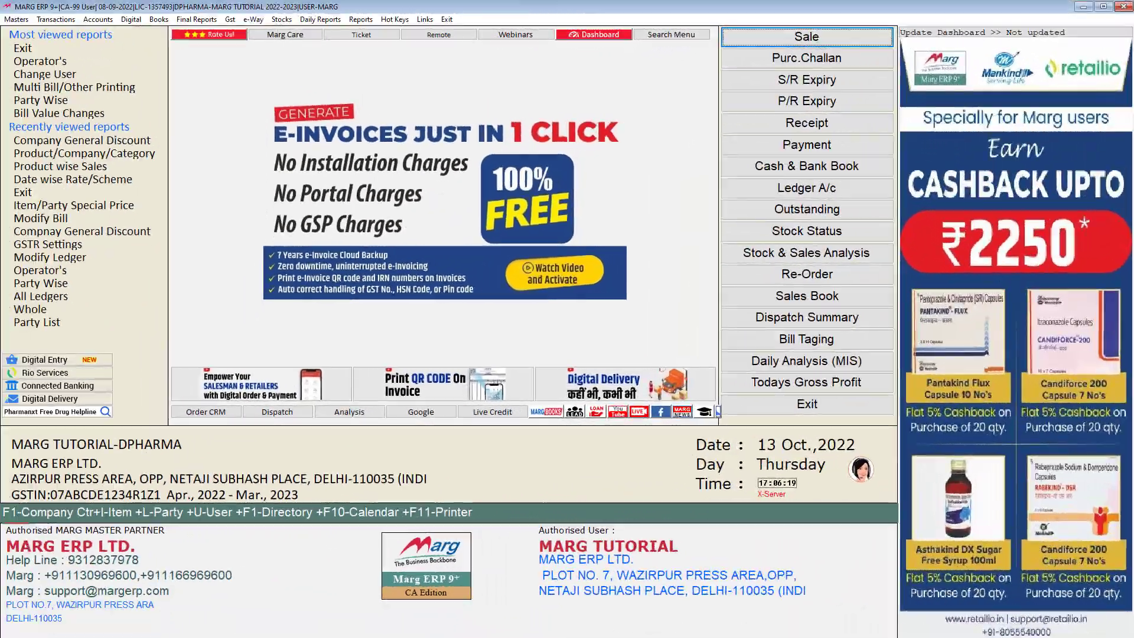
pyautogui.click(805, 36)
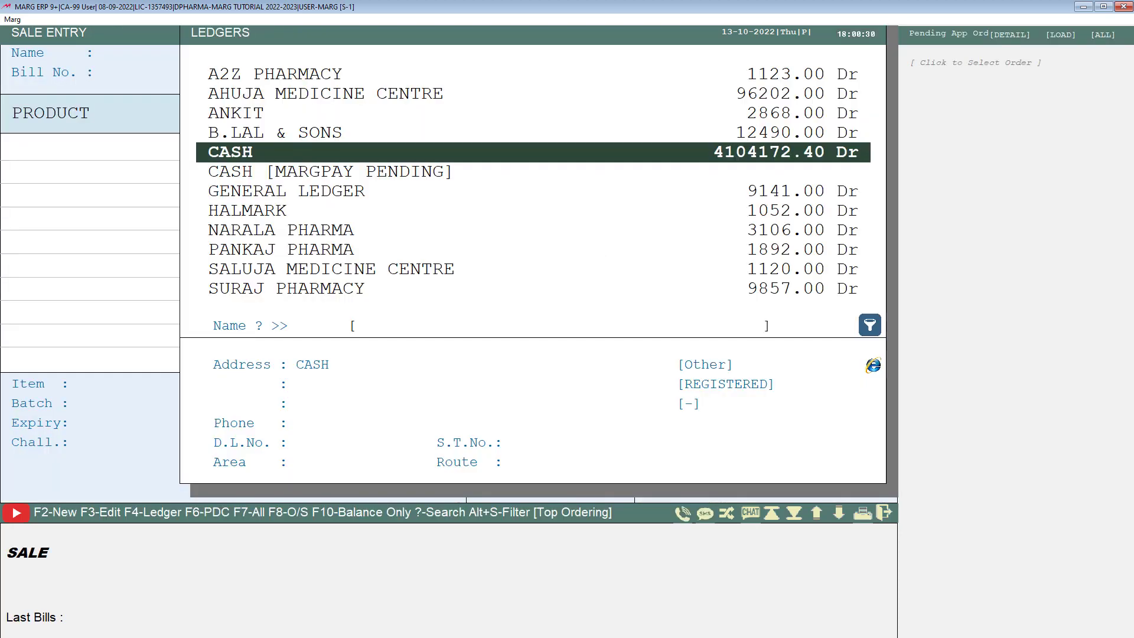
# Bill 10 AMLOGARD 10MG to CASH with 2 free, rate 100.00, 5% discount auto-applied, and save bill A000014
pyautogui.click(229, 152)
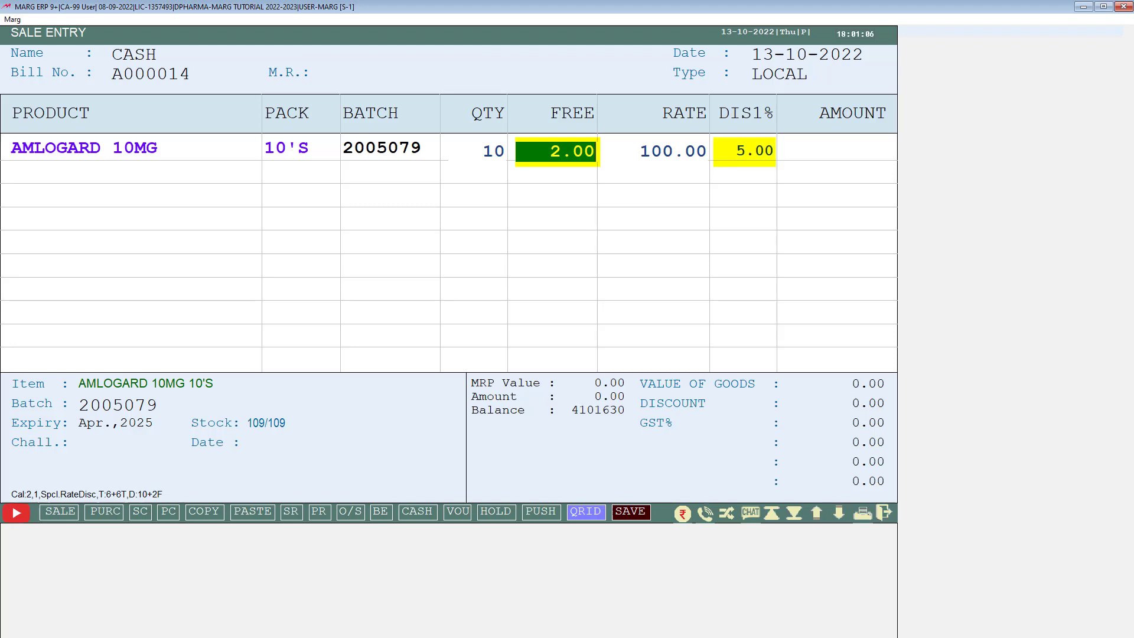
pyautogui.press('enter')
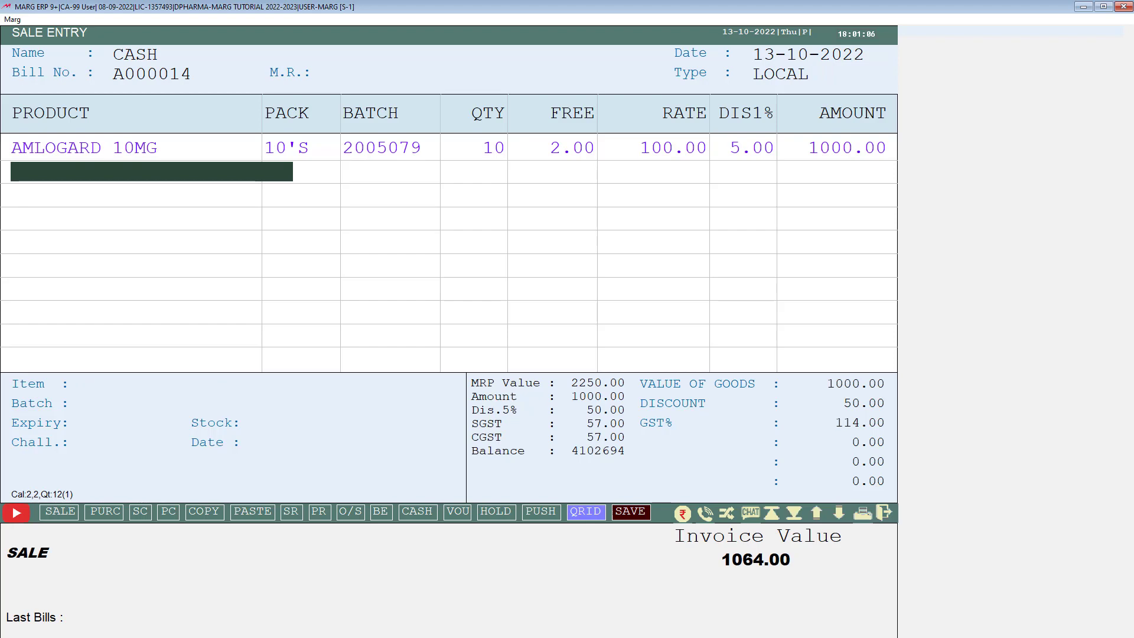
pyautogui.press('ctrl+w')
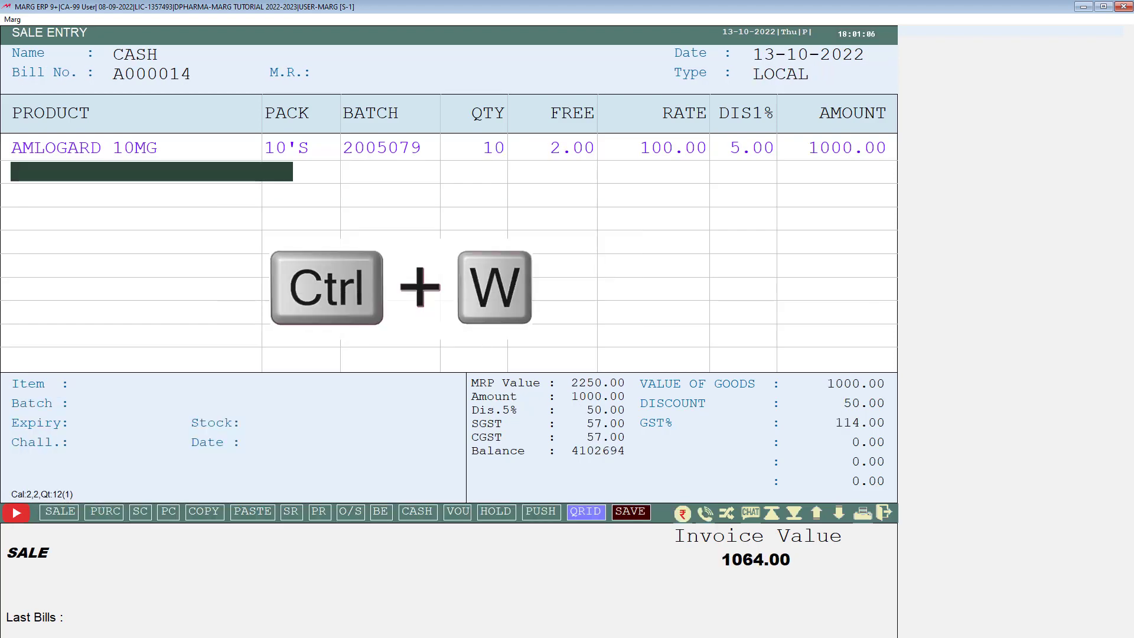